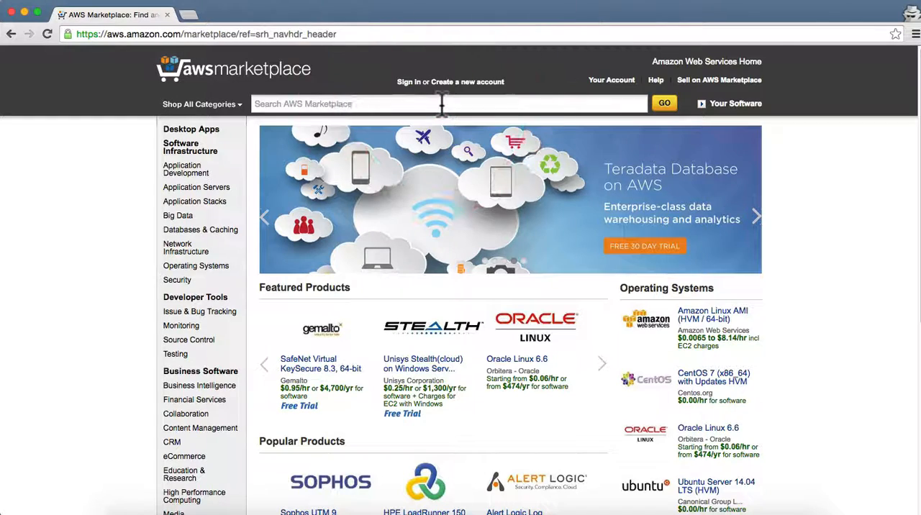
Search AWS Marketplace for 'Zoomdata' to bring up its single listing
type("Zoomdata")
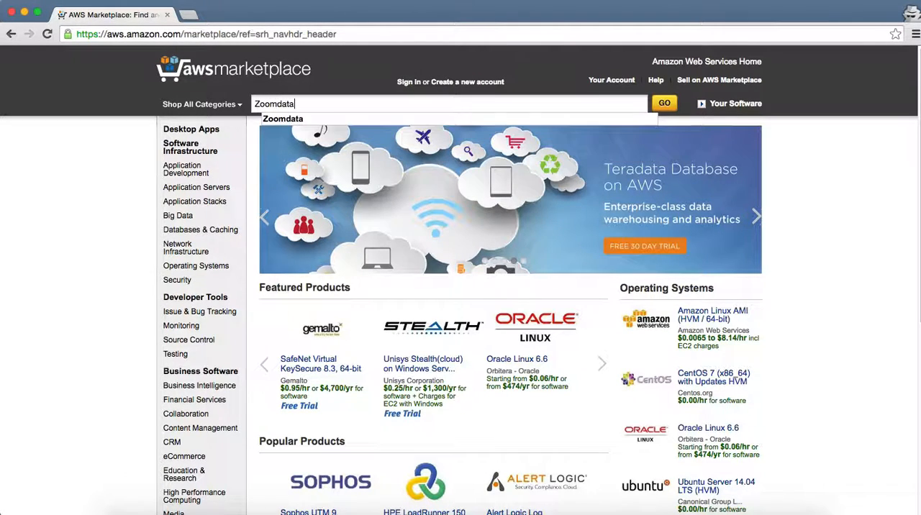
left_click(662, 104)
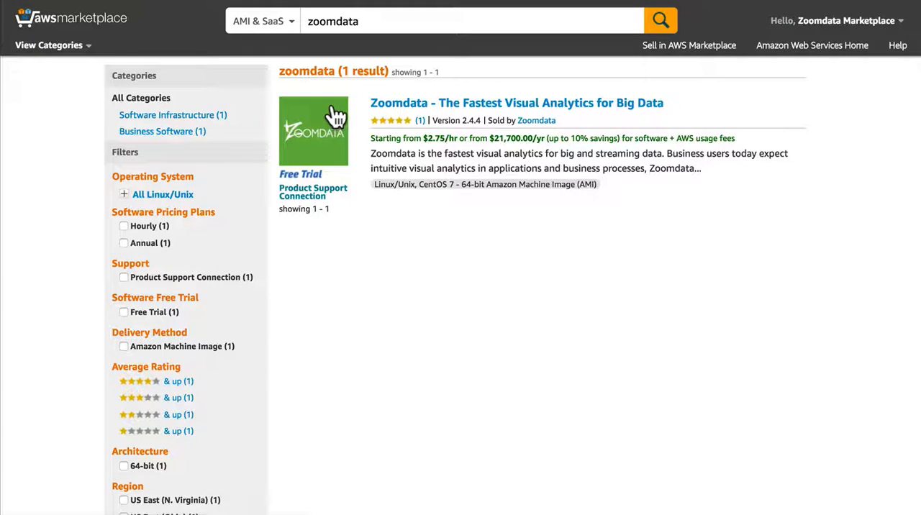
View the Zoomdata product page and read down through details, usage instructions and EULA
left_click(516, 102)
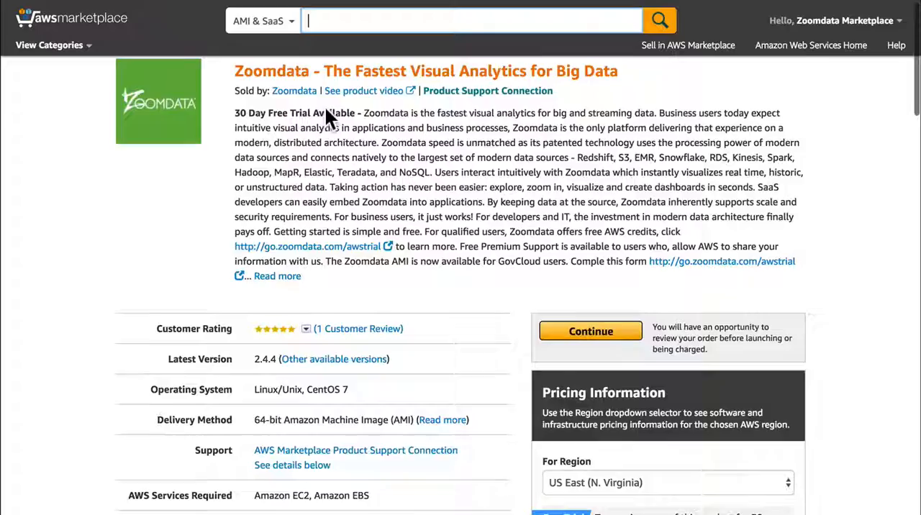
scroll("down", 3)
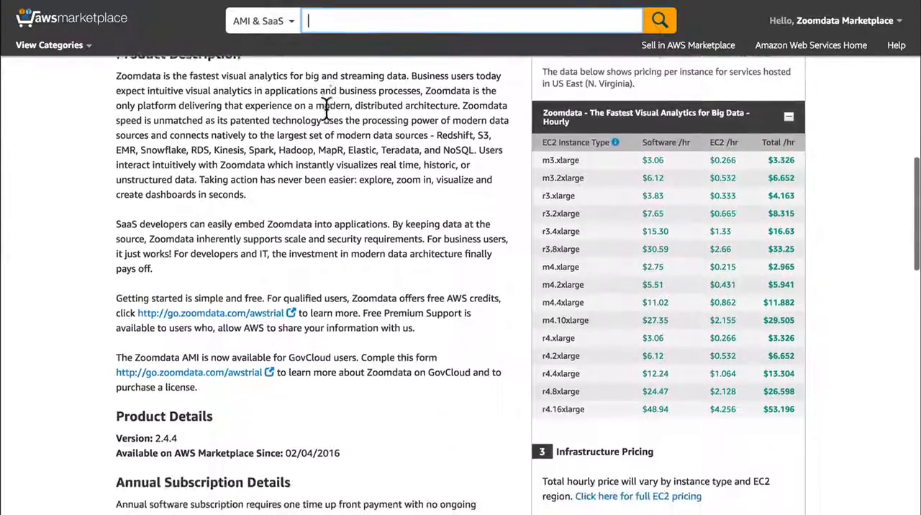
scroll("down", 3)
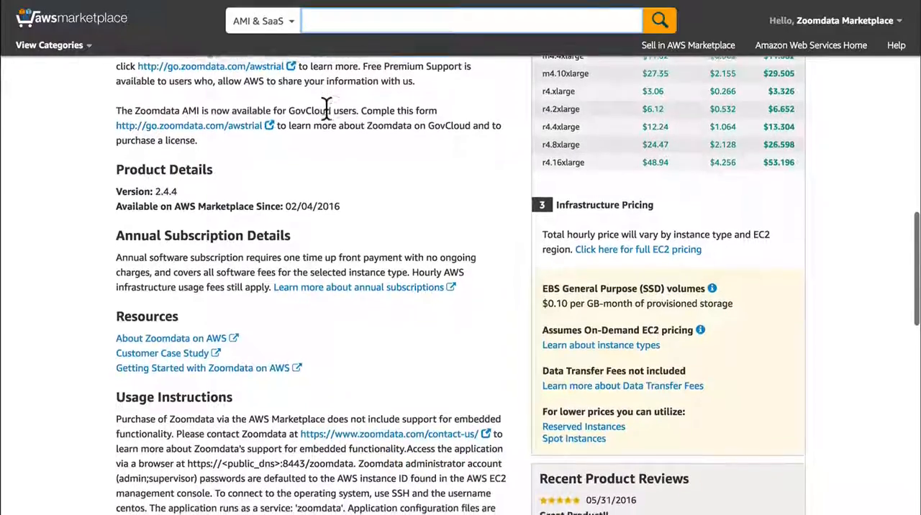
scroll("down", 3)
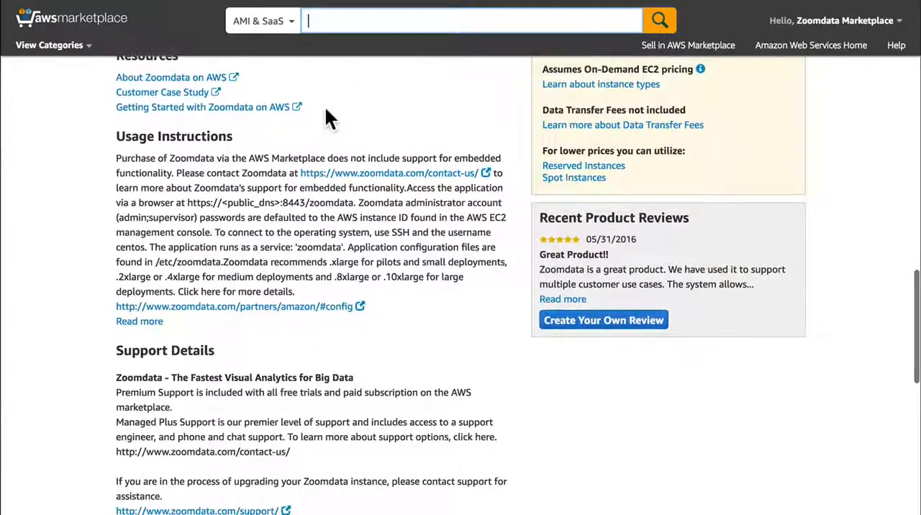
scroll("down", 3)
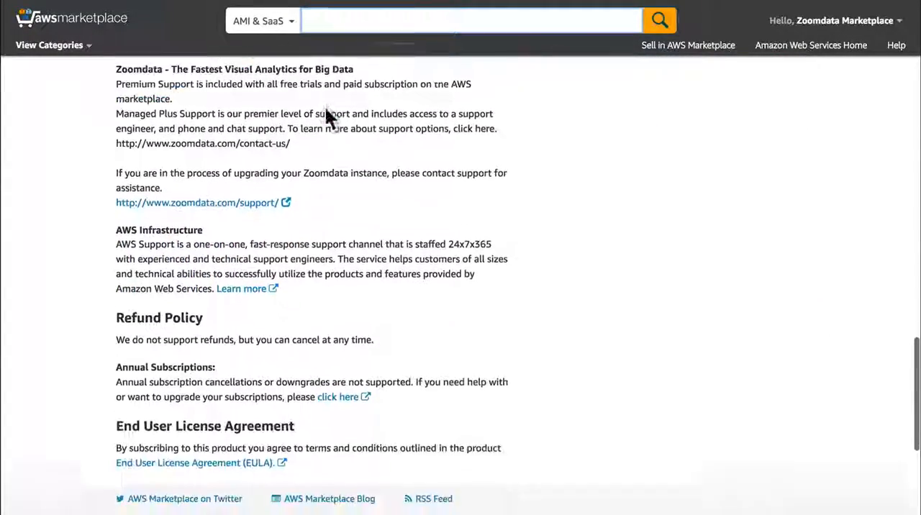
scroll("down", 3)
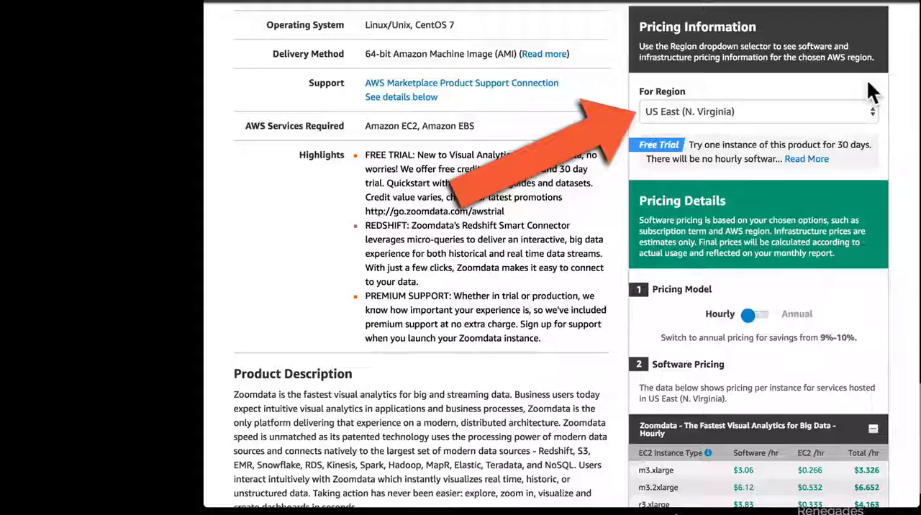
Review Zoomdata's hourly pricing for US East (N. Virginia) and continue toward launch
left_click(759, 111)
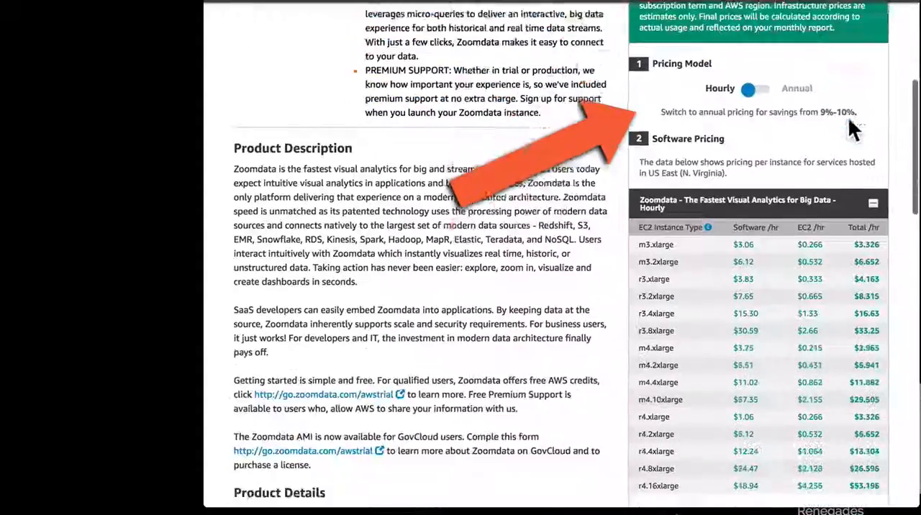
scroll("down", 3)
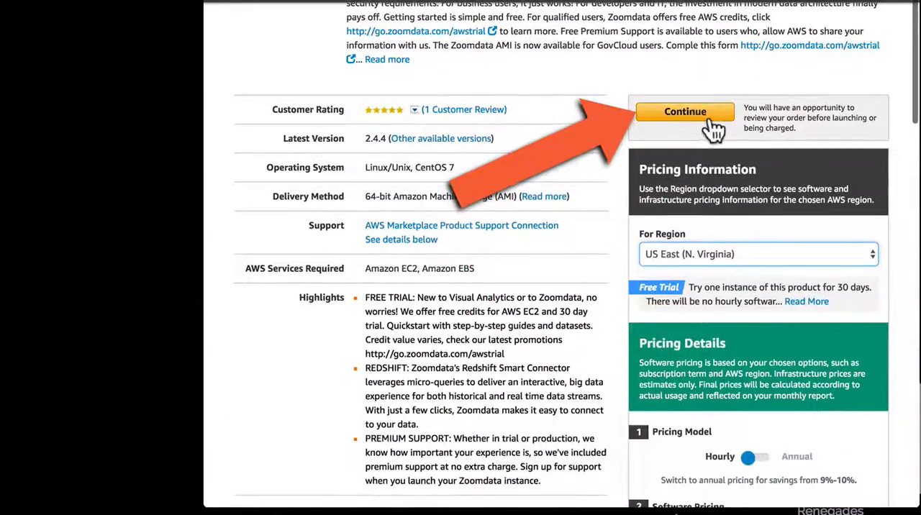
left_click(685, 112)
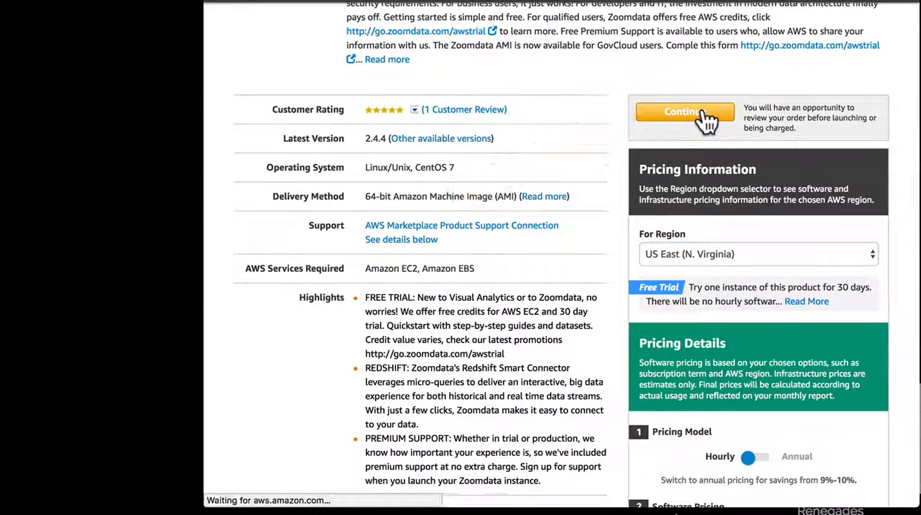
On 1-Click Launch, choose m4.2xlarge as the instance type at $5.94/hour
left_click(683, 113)
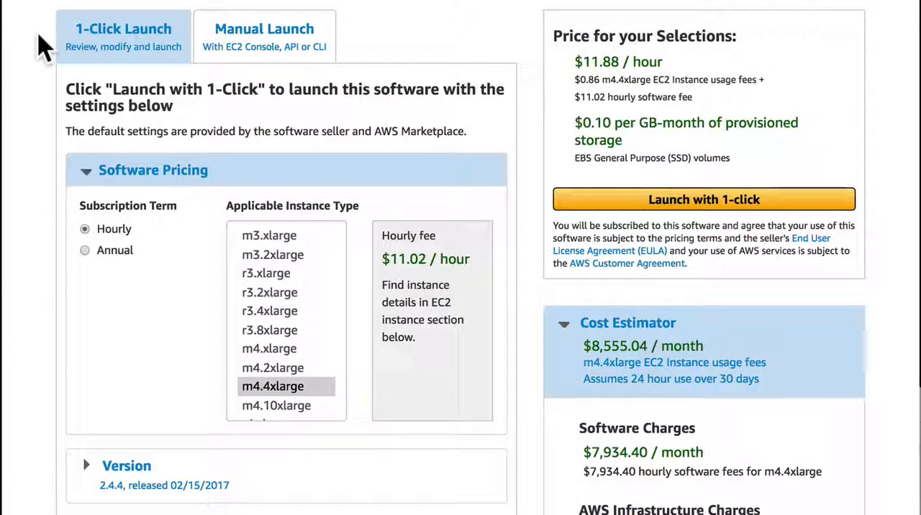
mouse_move(144, 245)
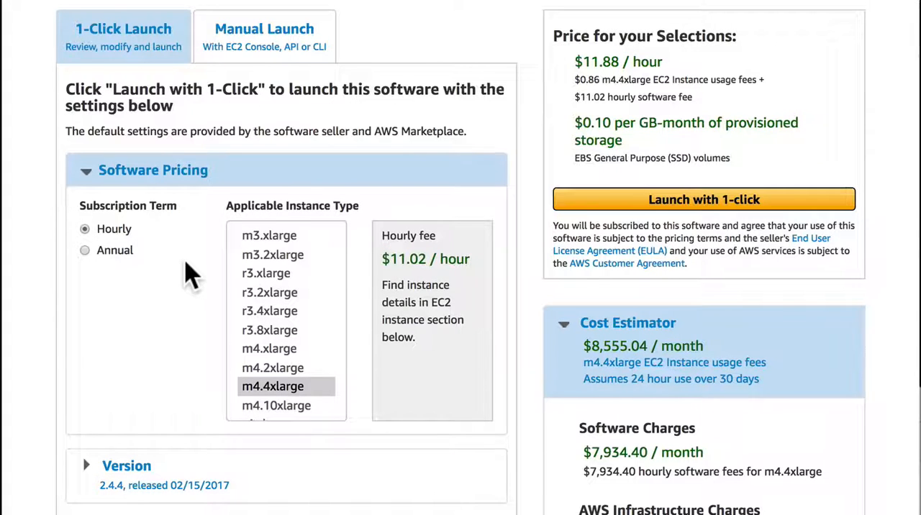
mouse_move(279, 377)
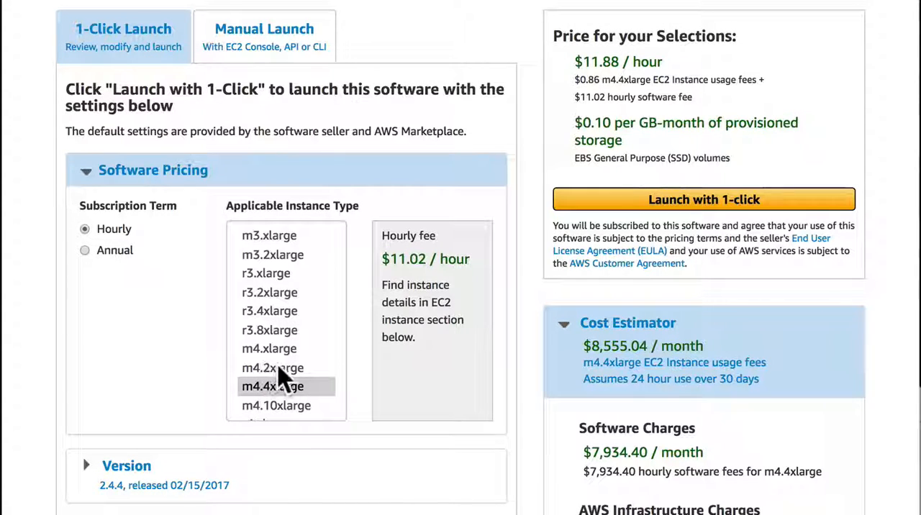
left_click(274, 368)
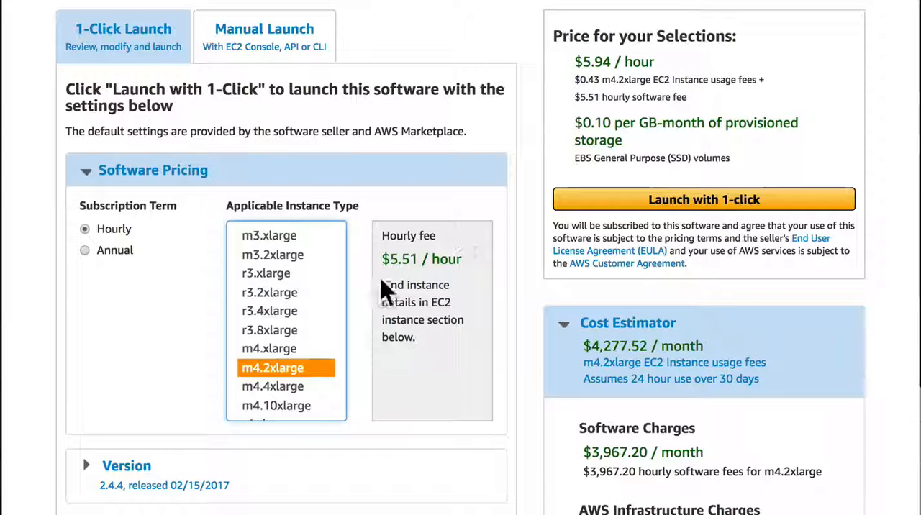
mouse_move(360, 357)
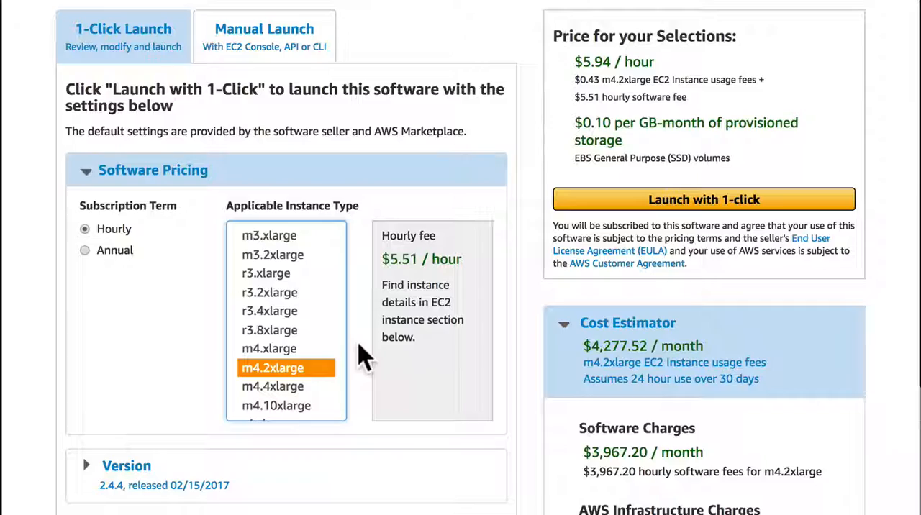
scroll("down", 3)
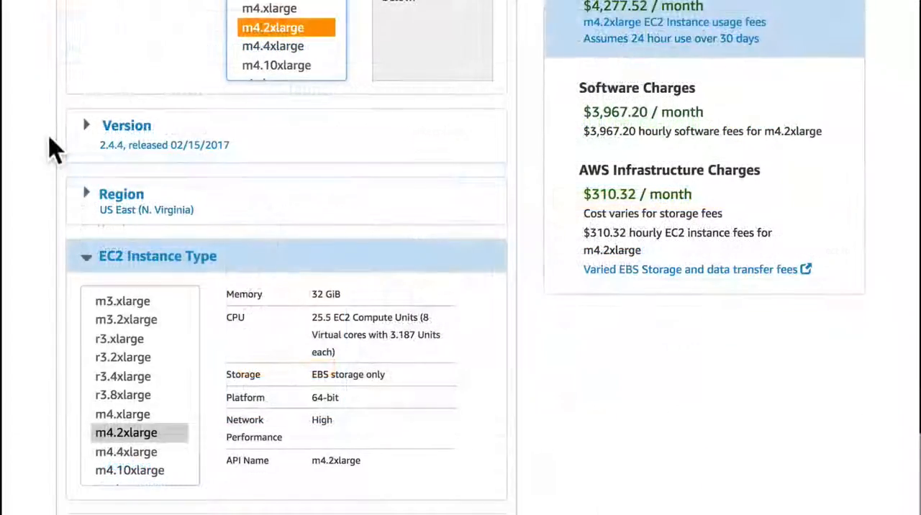
scroll("down", 3)
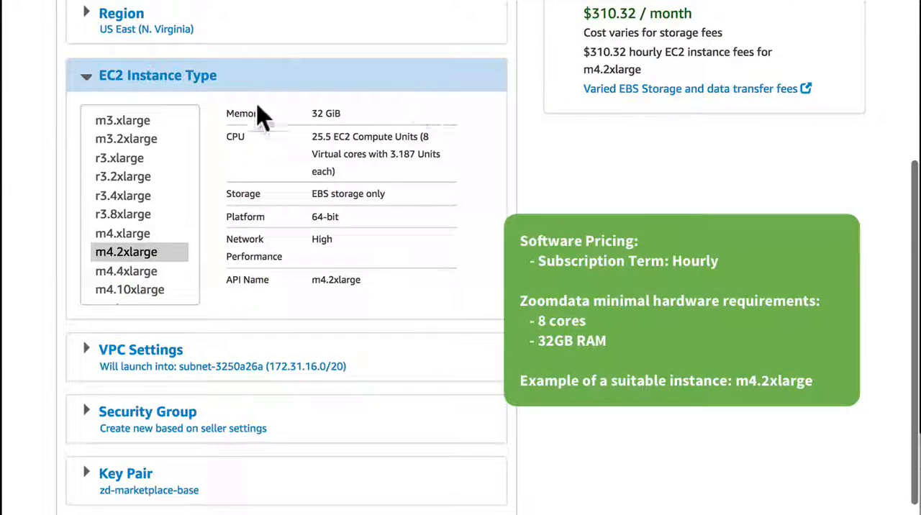
mouse_move(400, 204)
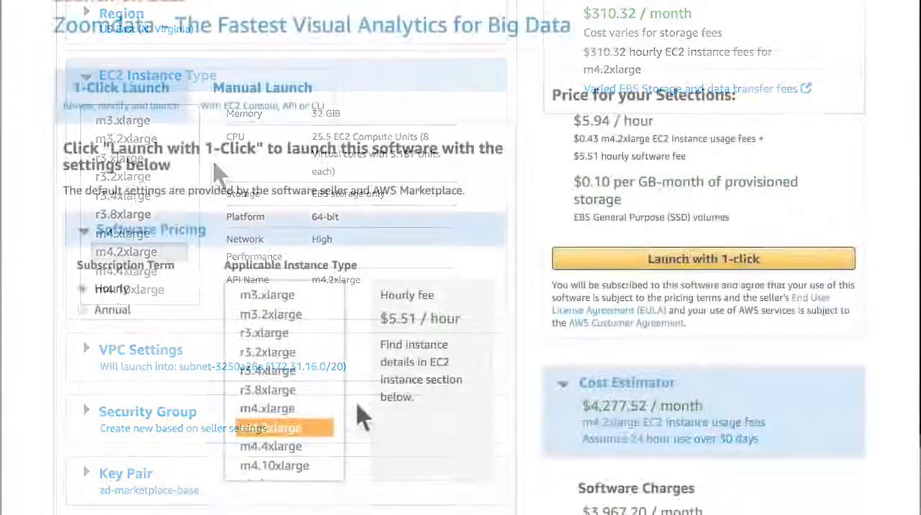
scroll("down", 3)
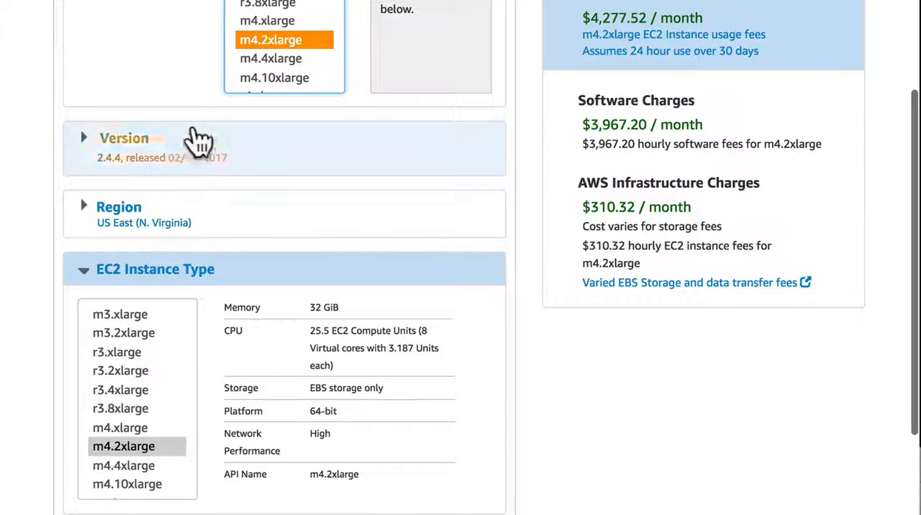
mouse_move(50, 156)
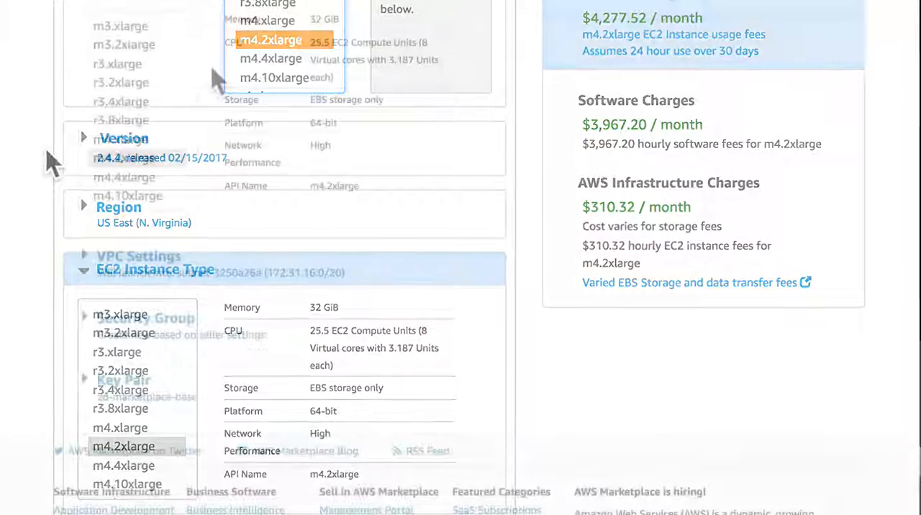
Review the seller's default security group and launch Zoomdata with 1-click on EC2
scroll("down", 3)
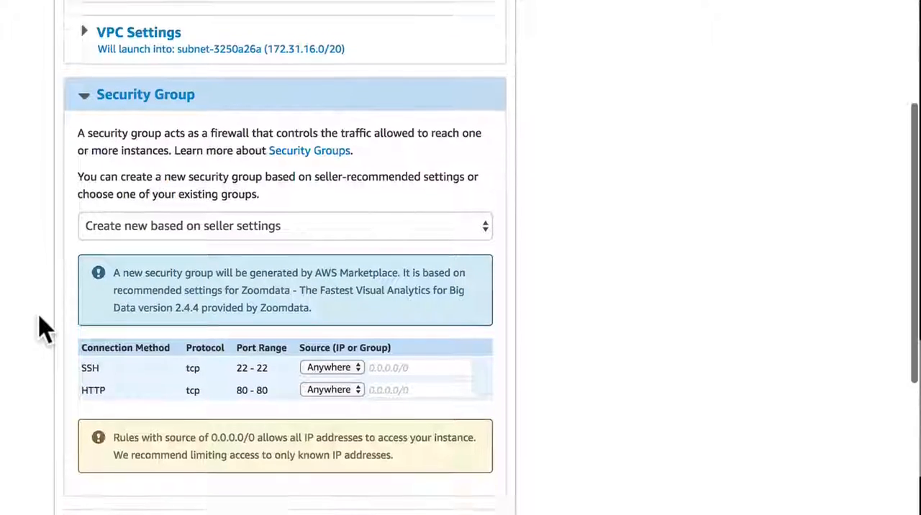
scroll("down", 3)
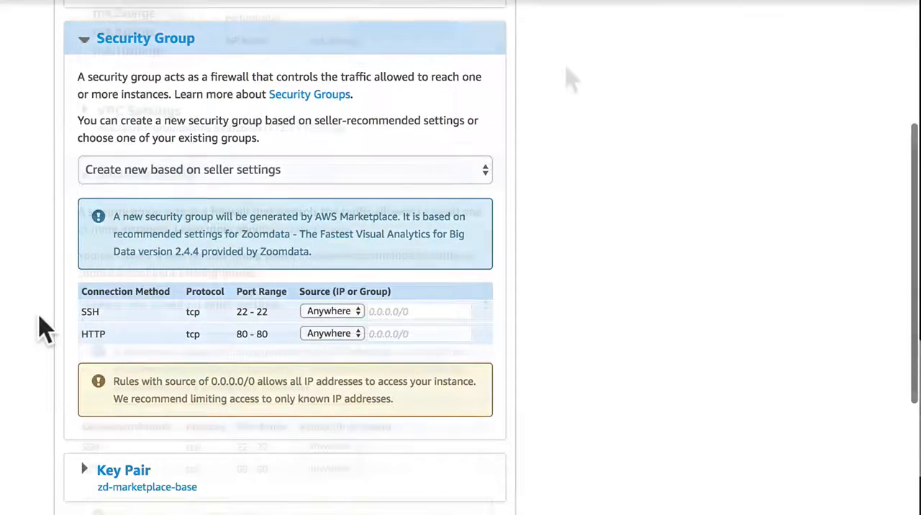
scroll("up", 3)
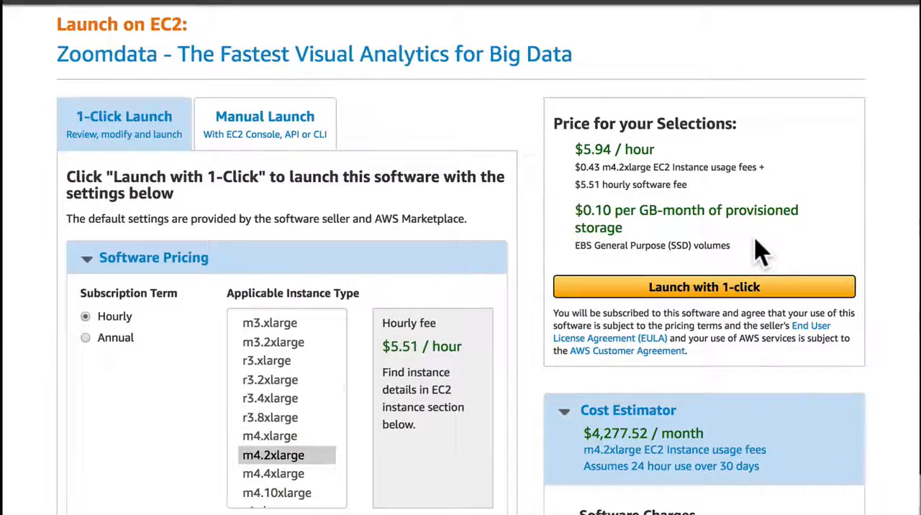
left_click(704, 286)
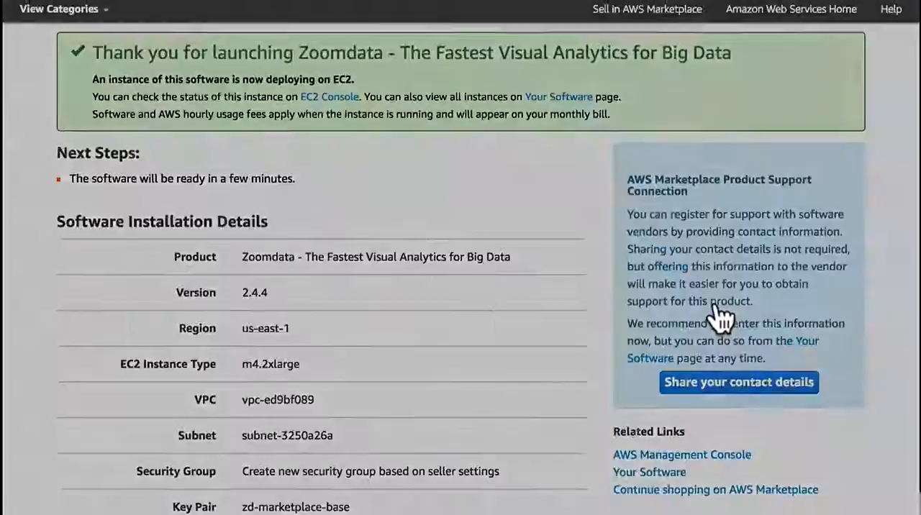
left_click(738, 383)
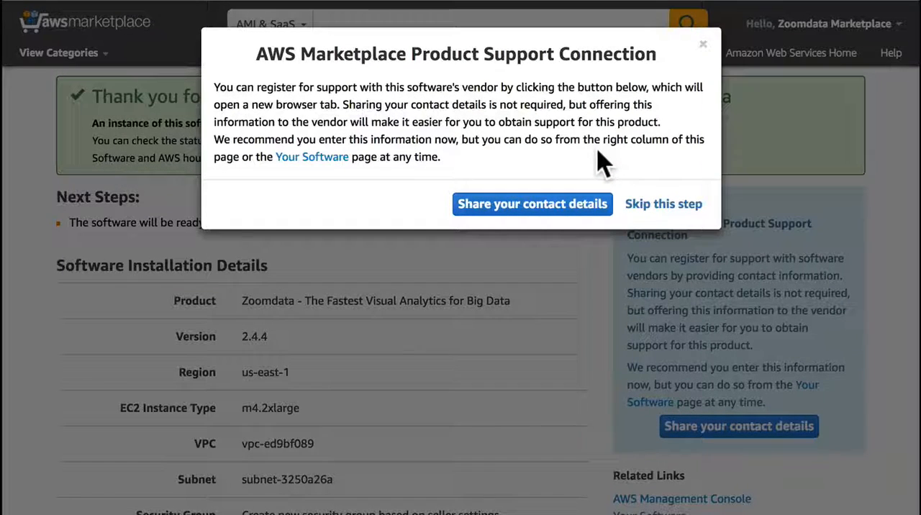
Share support contact details with name 'Doe', country United States, agreeing to share with Zoomdata
left_click(533, 205)
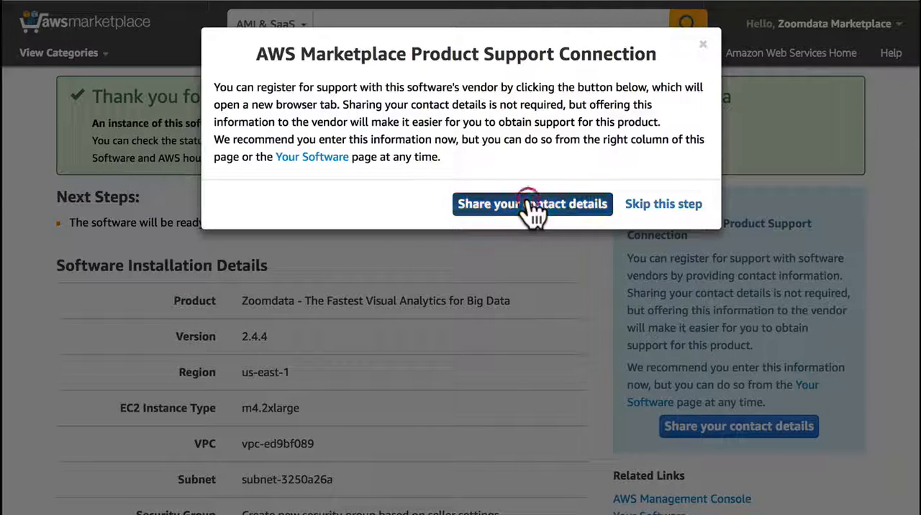
left_click(532, 204)
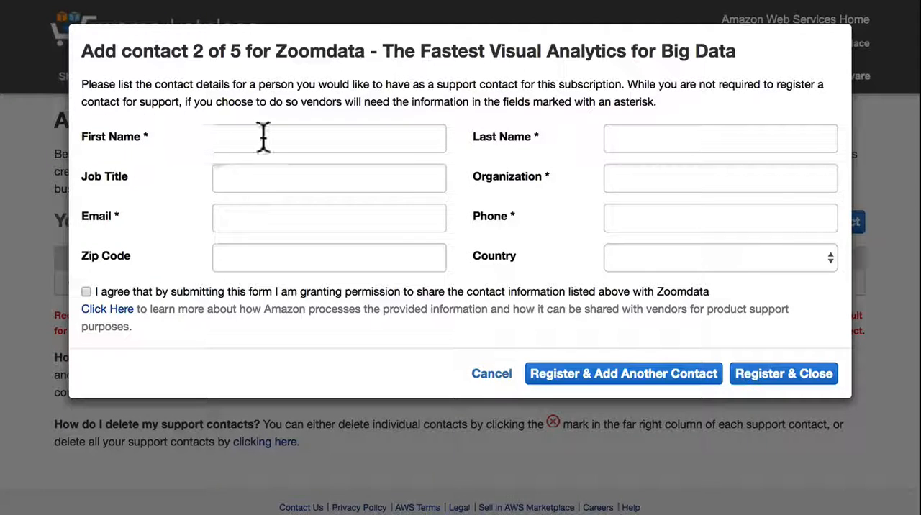
type("Doe")
type("01234")
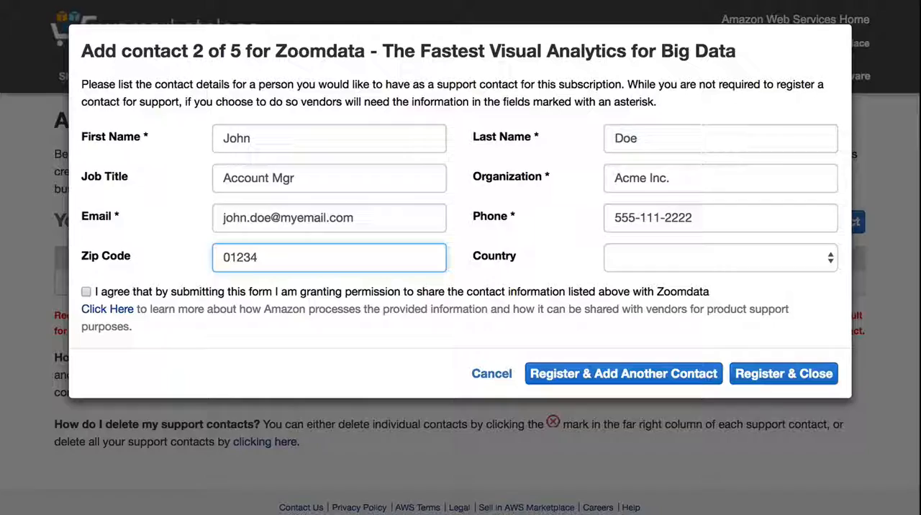
left_click(720, 256)
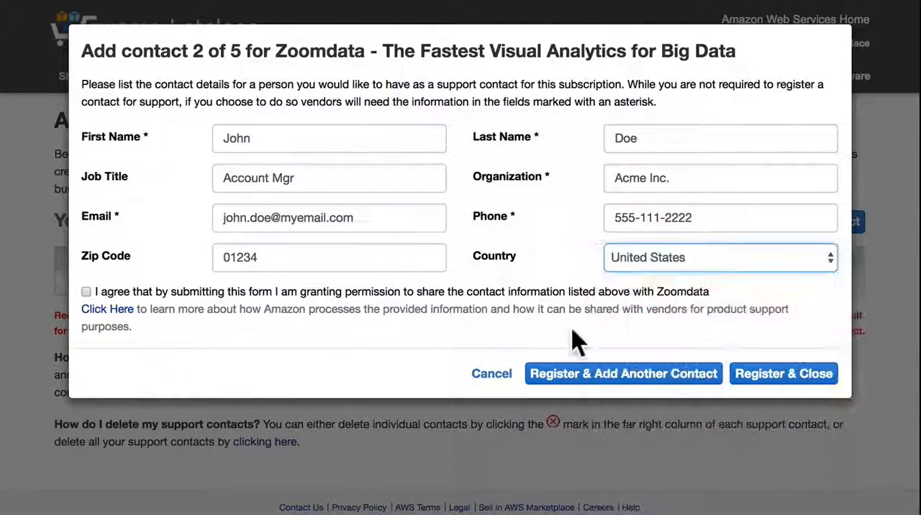
left_click(783, 374)
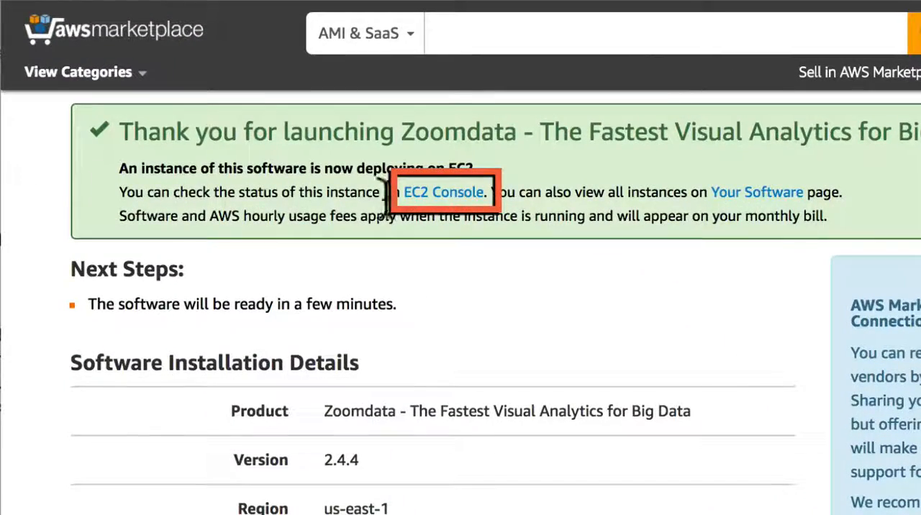
Go from the launch confirmation to the EC2 console showing the running Zoomdata instance
left_click(444, 193)
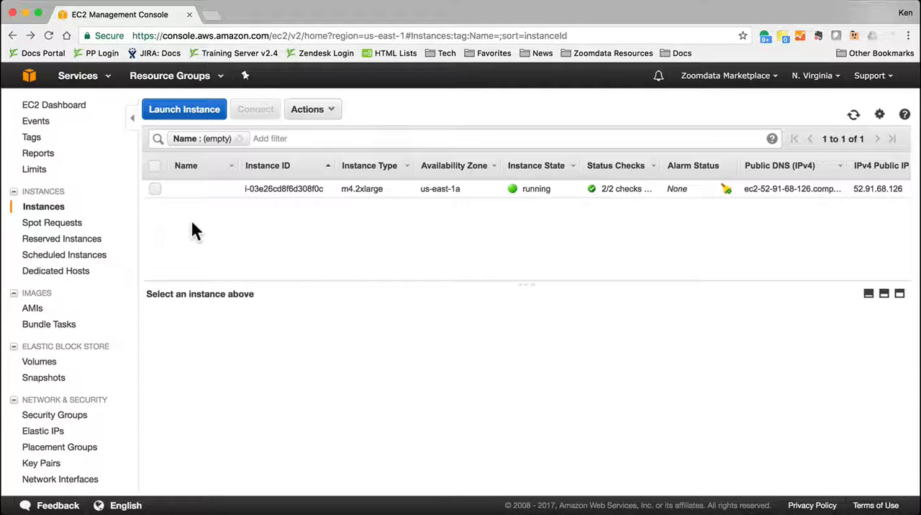
left_click(156, 189)
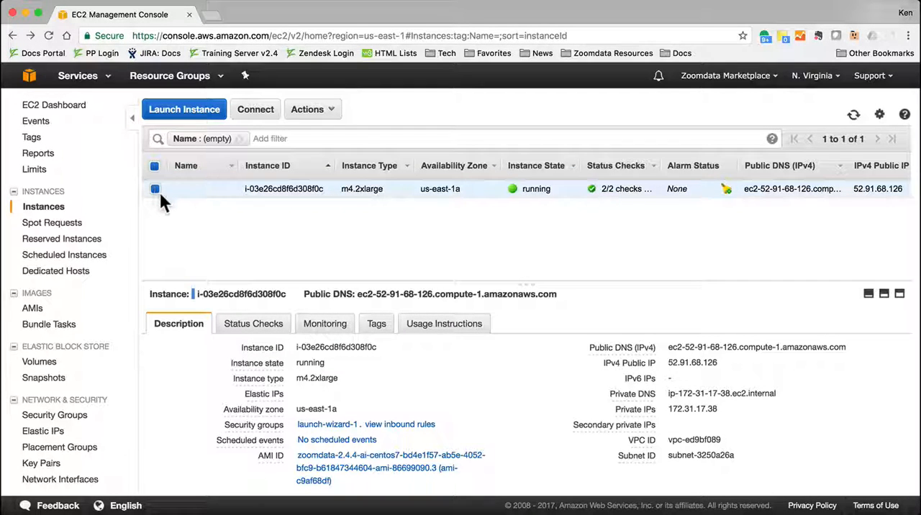
left_click(444, 323)
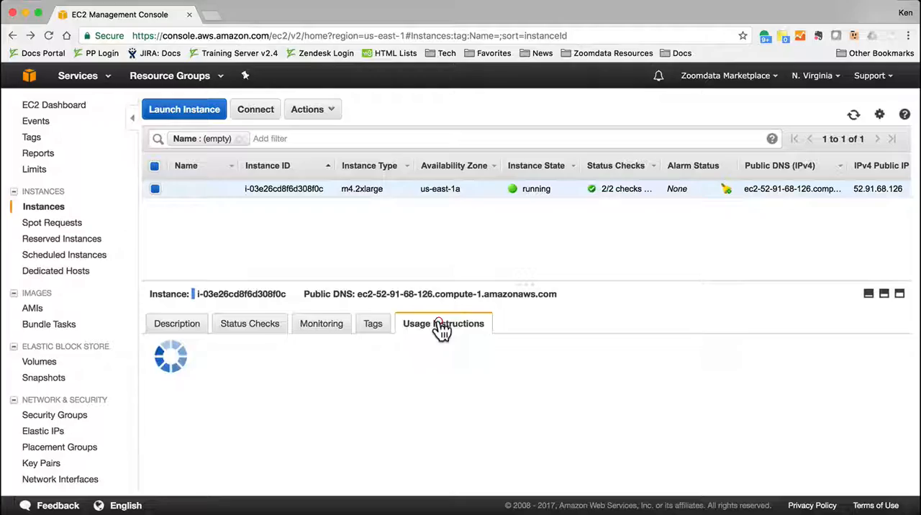
left_click(443, 323)
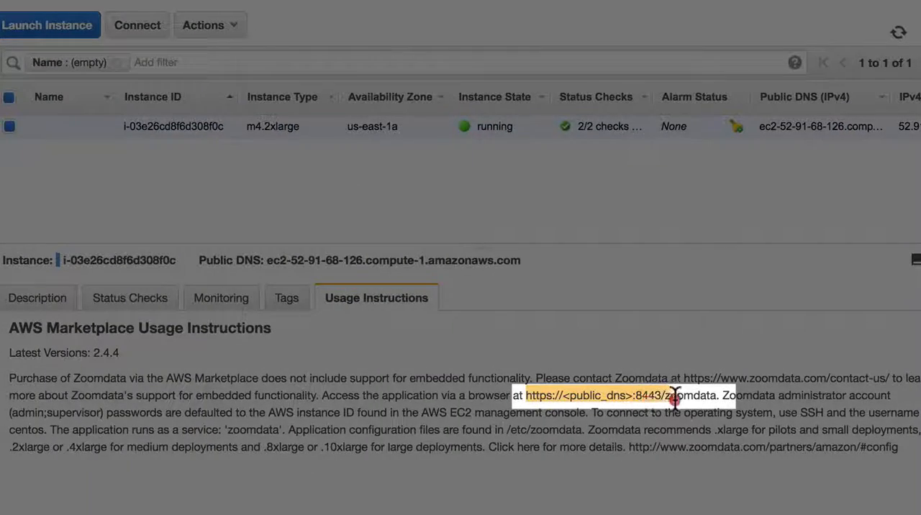
key("cmd+c")
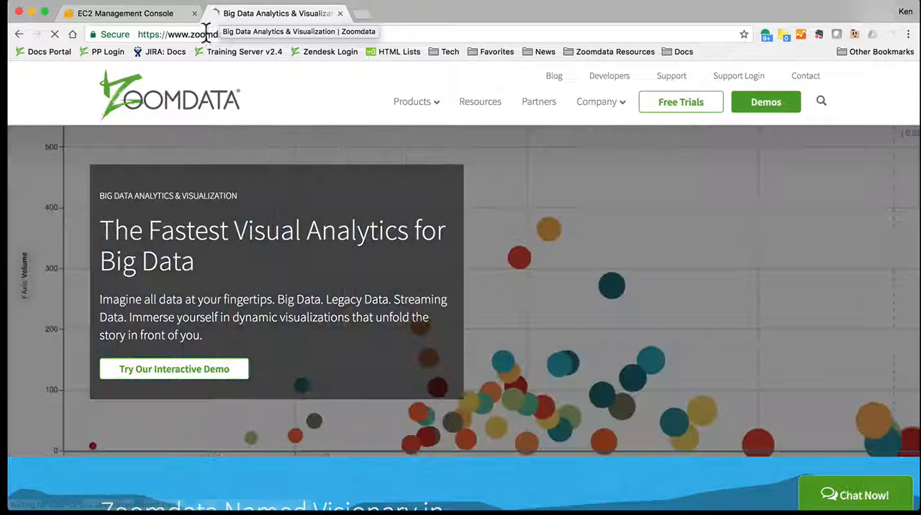
Load Zoomdata in Chrome at the instance's public DNS on port 8443
key("cmd+v")
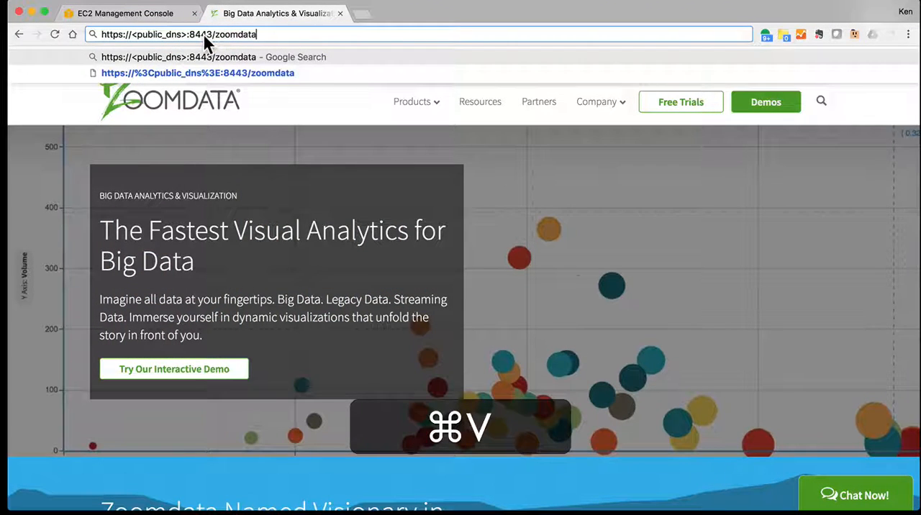
left_click(124, 13)
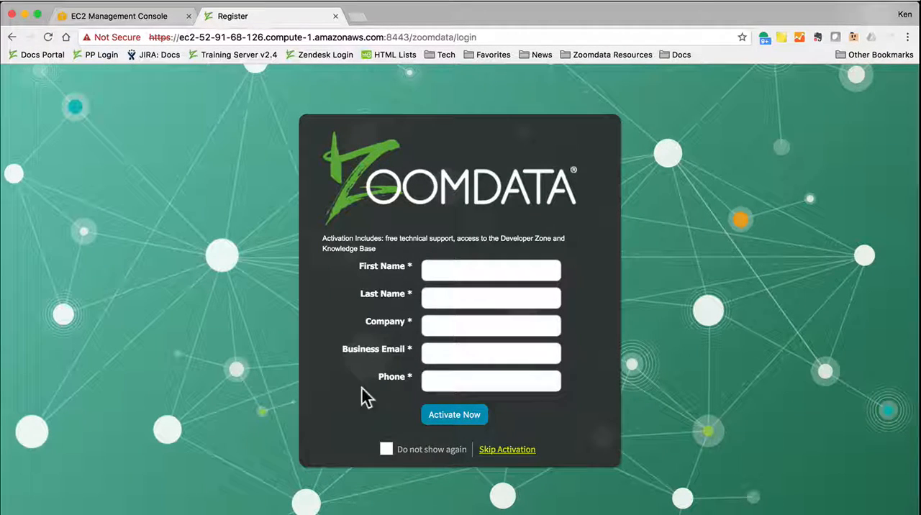
Skip activation and log in as admin using the instance ID copied from EC2 as the password
left_click(506, 449)
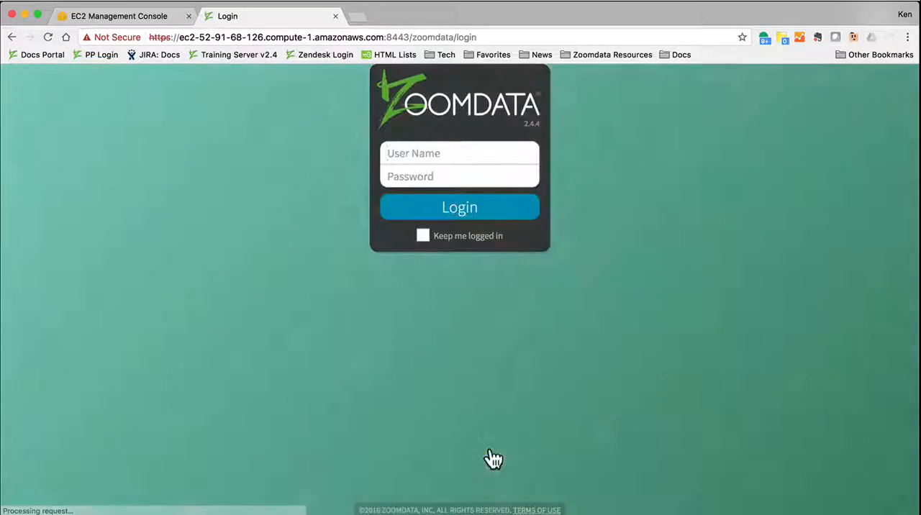
type("admin")
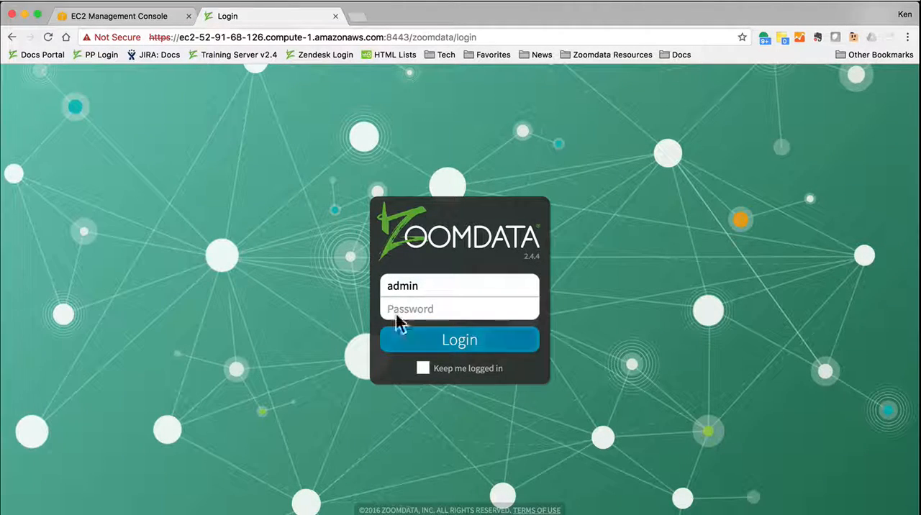
left_click(115, 16)
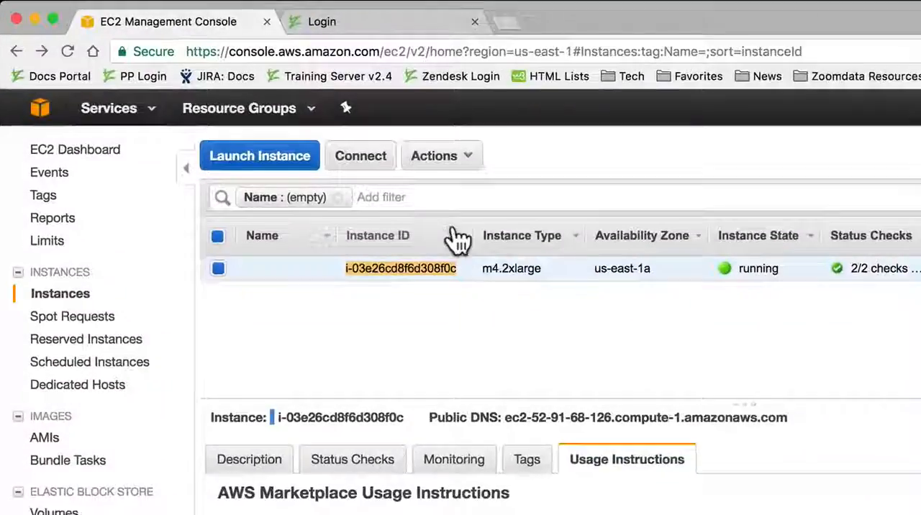
left_click(322, 20)
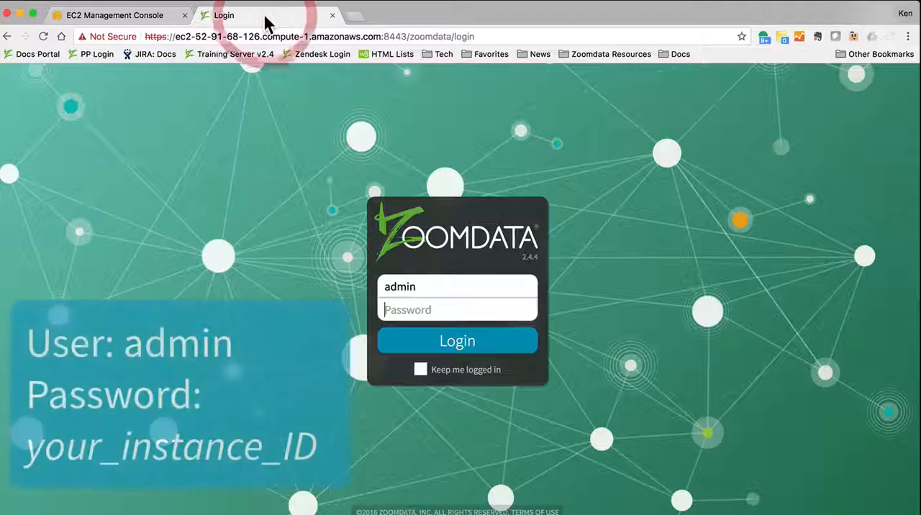
left_click(458, 309)
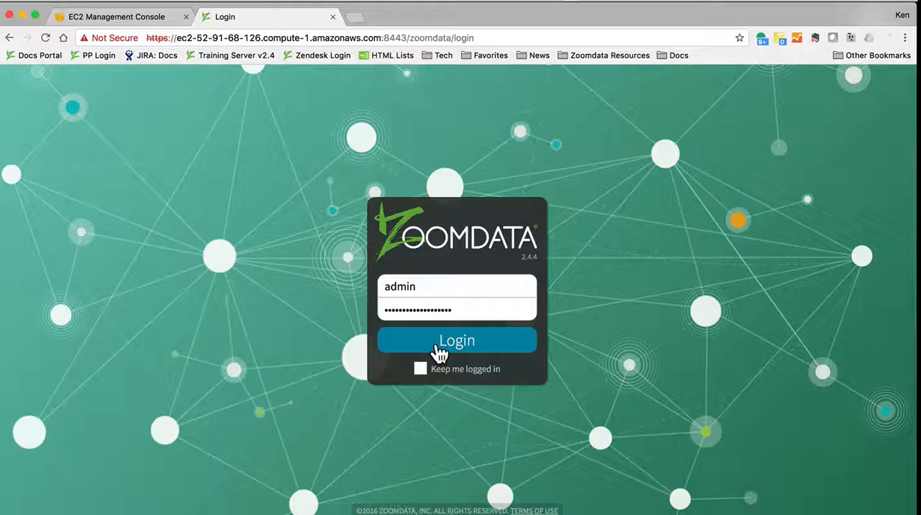
left_click(458, 340)
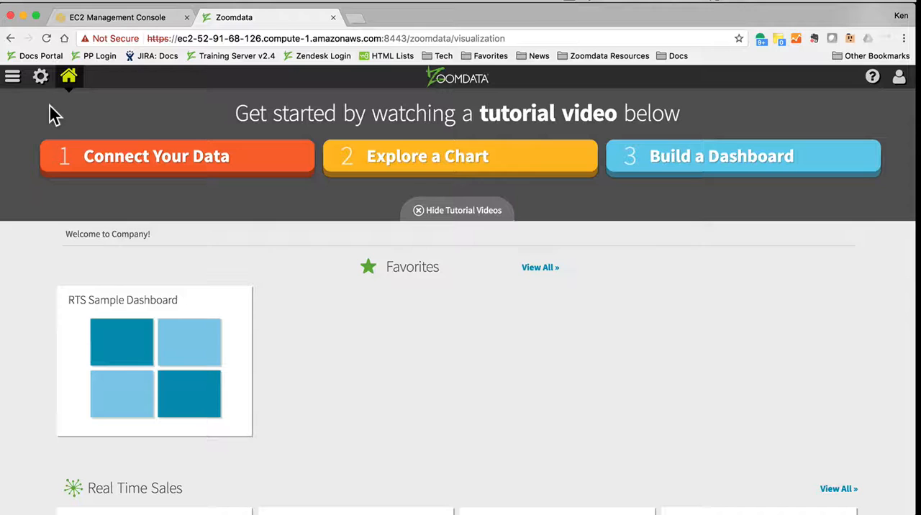
Load the RTS Sample Dashboard from Favorites and bring up the gear menu's administration options
left_click(176, 157)
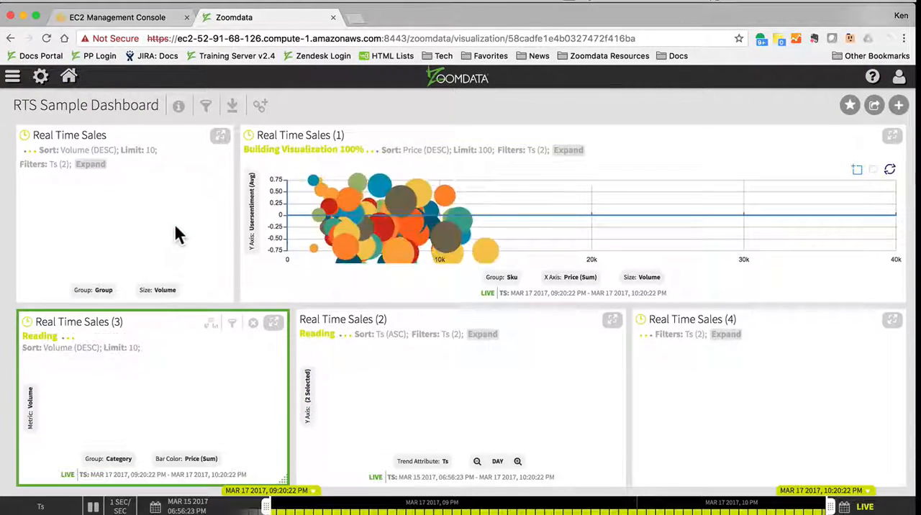
left_click(220, 135)
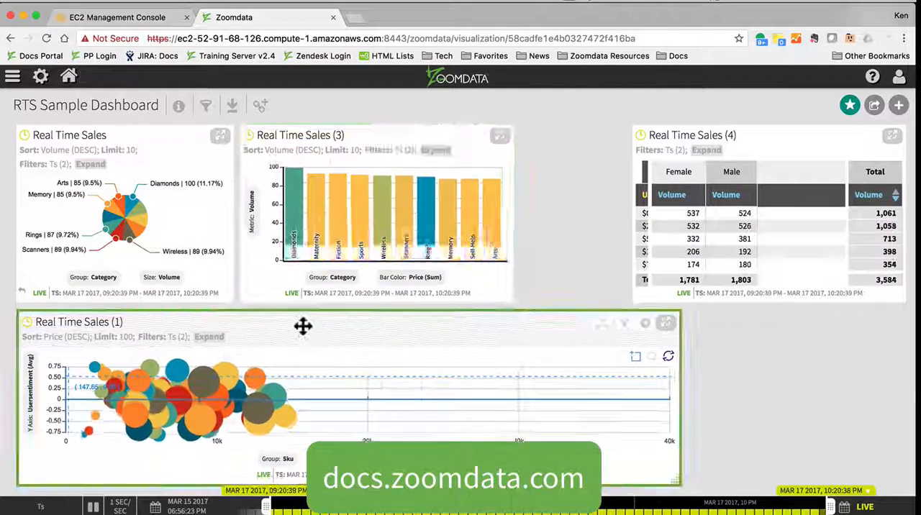
left_click(40, 75)
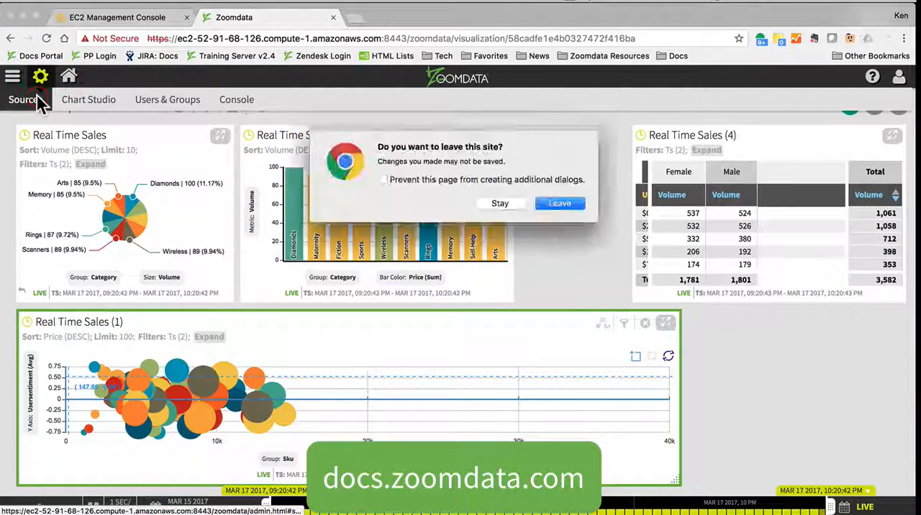
Leave to the Real Time Sales source and review its Connection, Fields and Charts defaults (Time Bar attribute Shipdate)
left_click(558, 203)
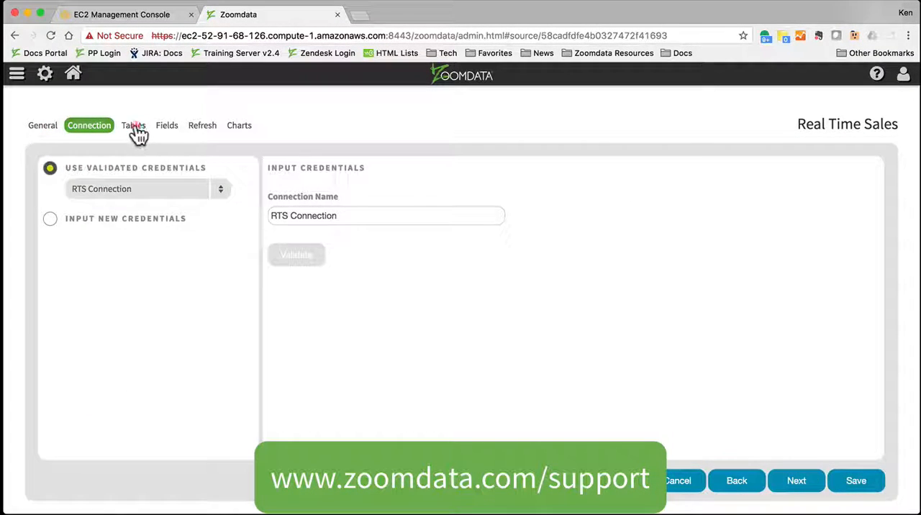
left_click(167, 125)
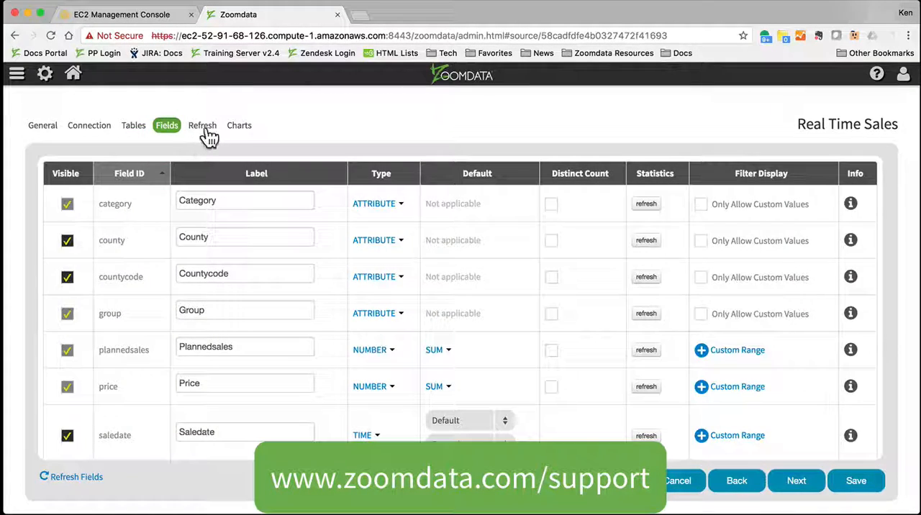
left_click(238, 125)
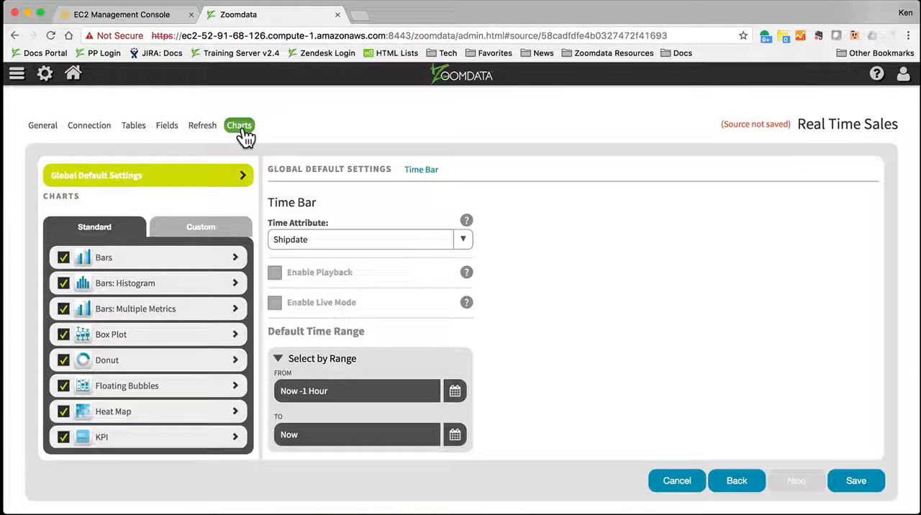